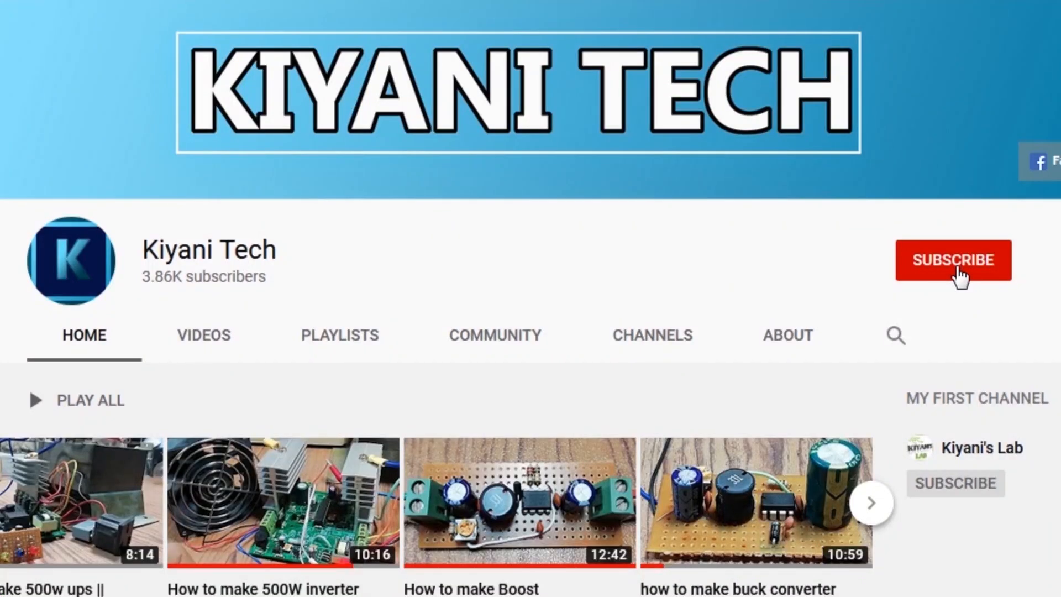
- Subscribe to the Kiyani Tech channel so its button shows Subscribed
{"action": "left_click", "coordinate": [951, 258]}
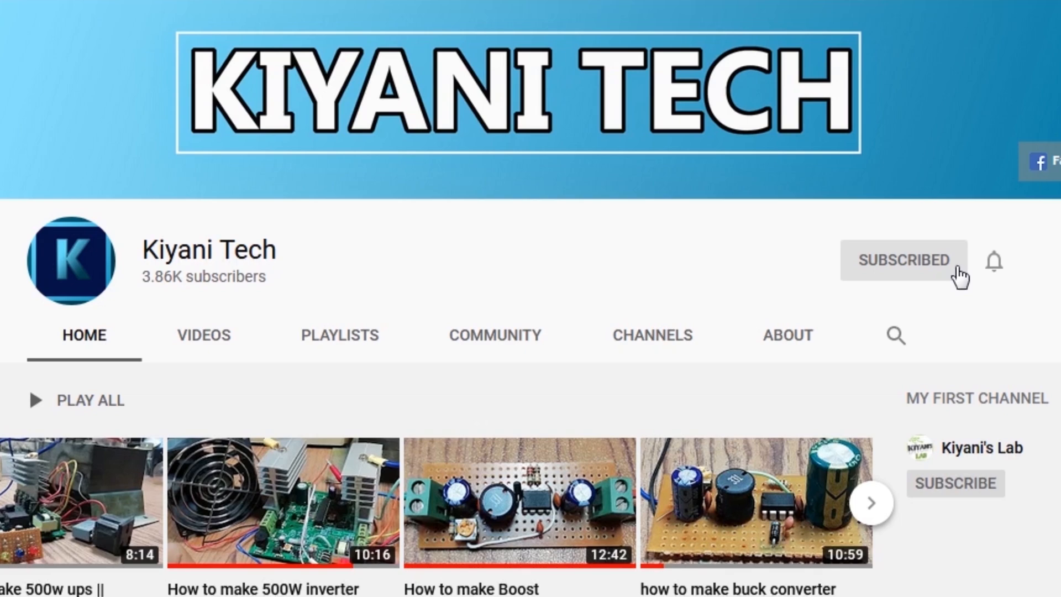